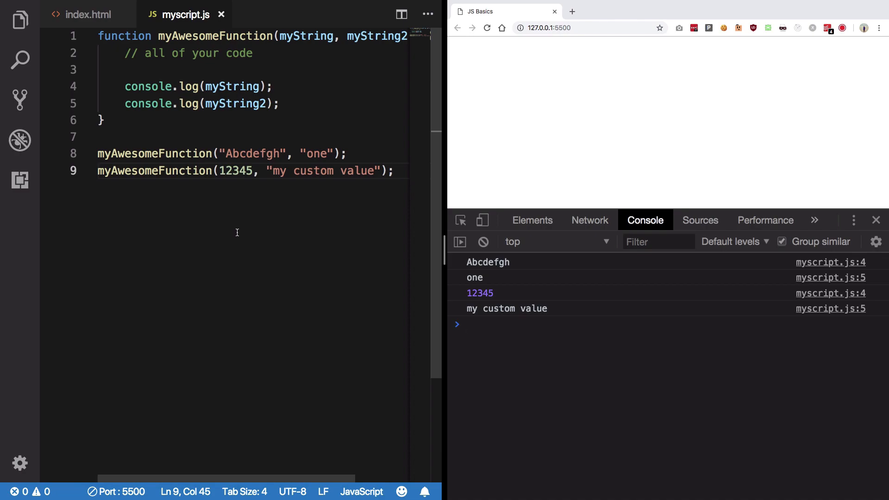
mouse_move(358, 196)
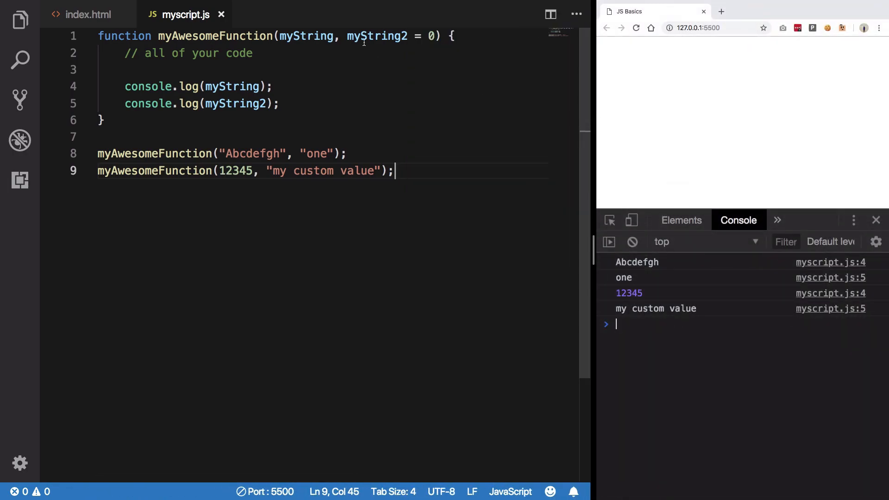
- Add a bare return ahead of myAwesomeFunction's console.log calls and a '// .......' placeholder comment after them
click(340, 36)
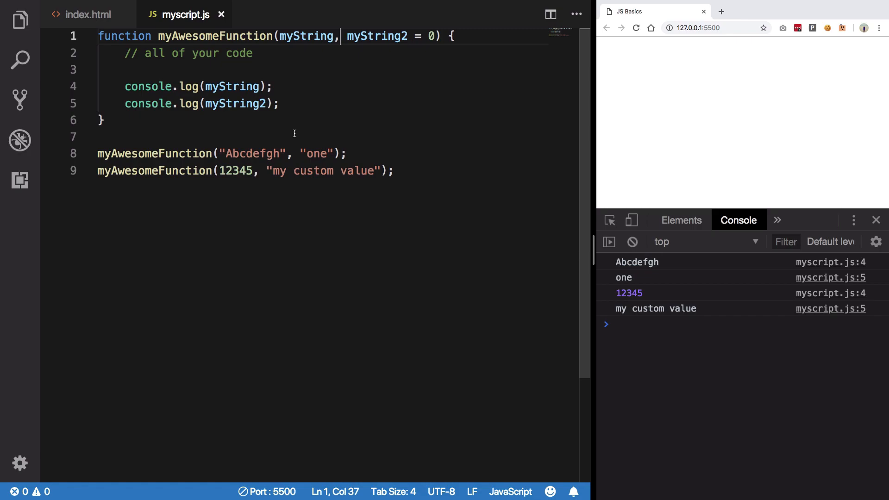
click(615, 324)
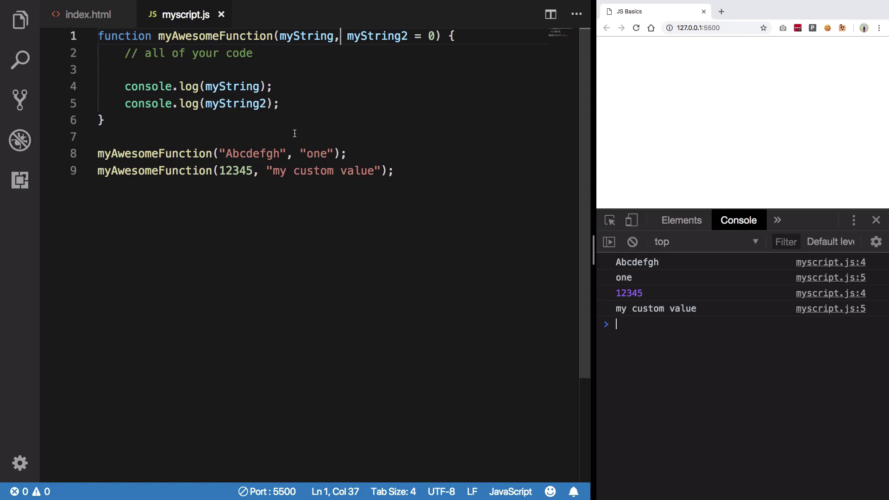
text(return)
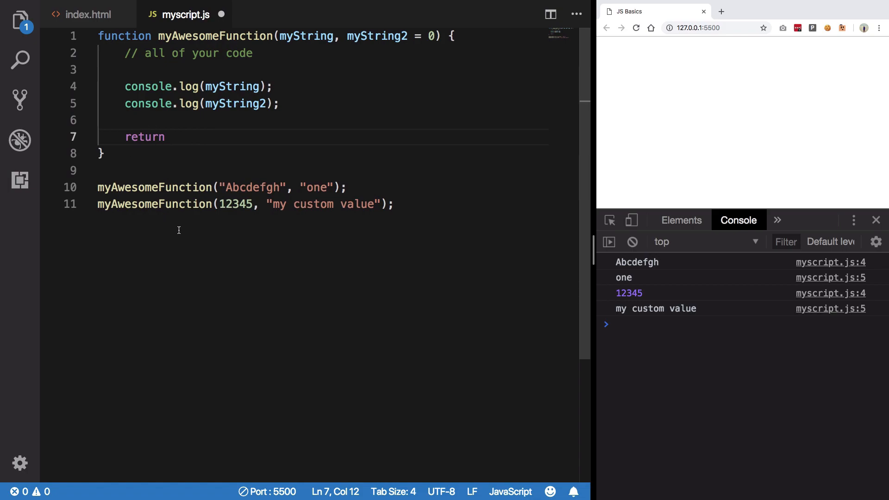
text(//)
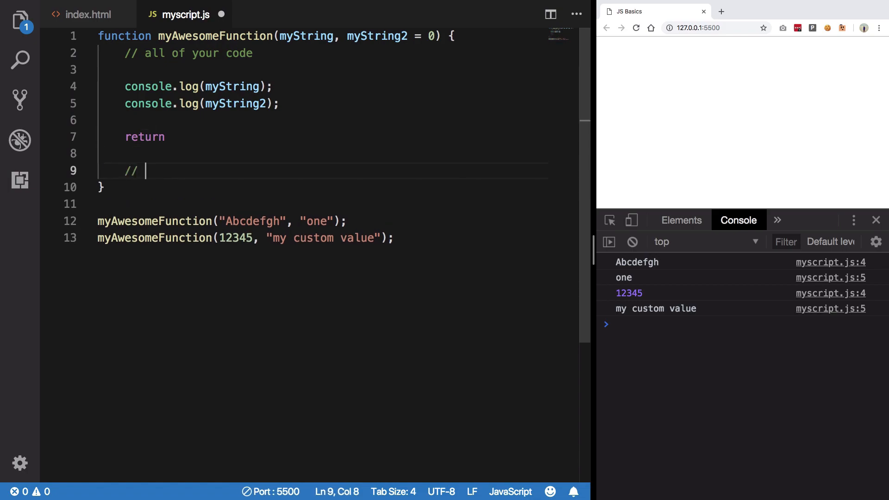
text(.......)
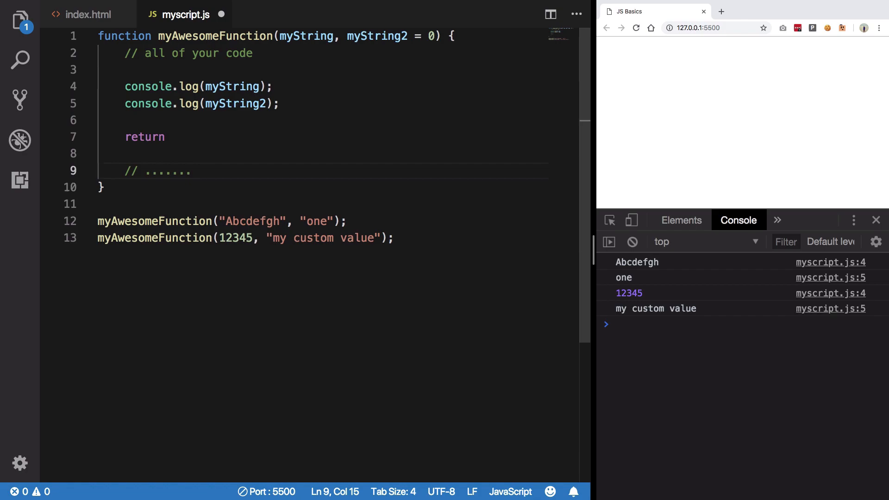
click(173, 137)
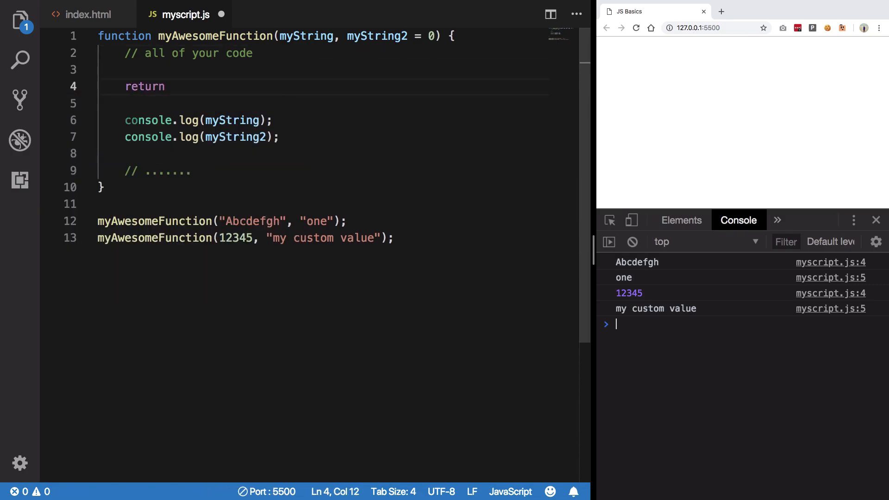
- Make the function return 100 and remove the two old call lines
text(100;)
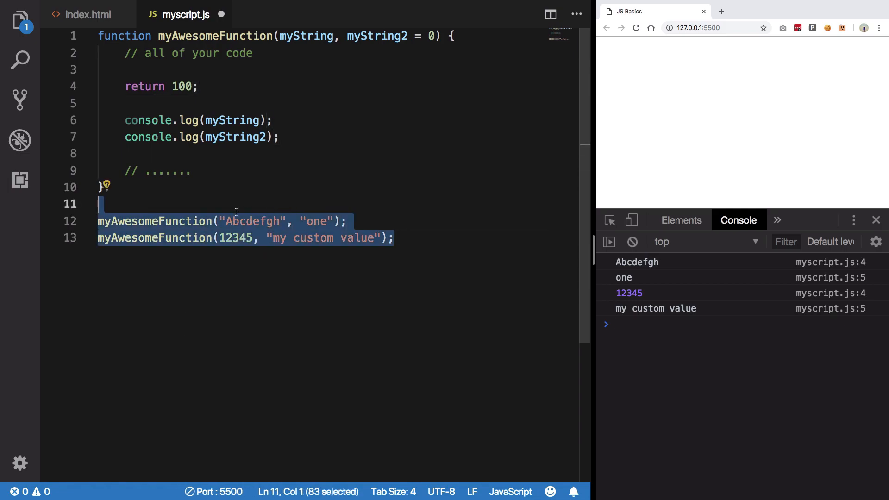
key(Delete)
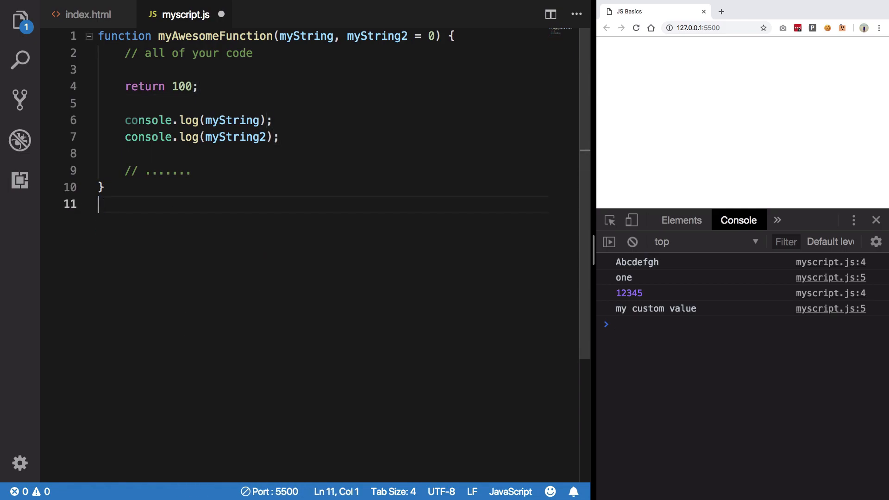
key(enter)
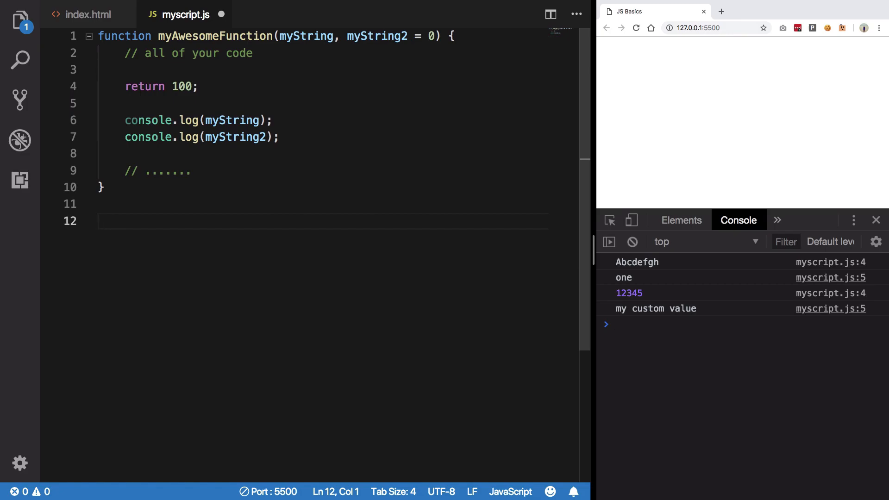
- Store myAwesomeFunction("abc", "def") in a new variable: let myResult = myAwesomeFunction("abc", "def");
text(let myResult)
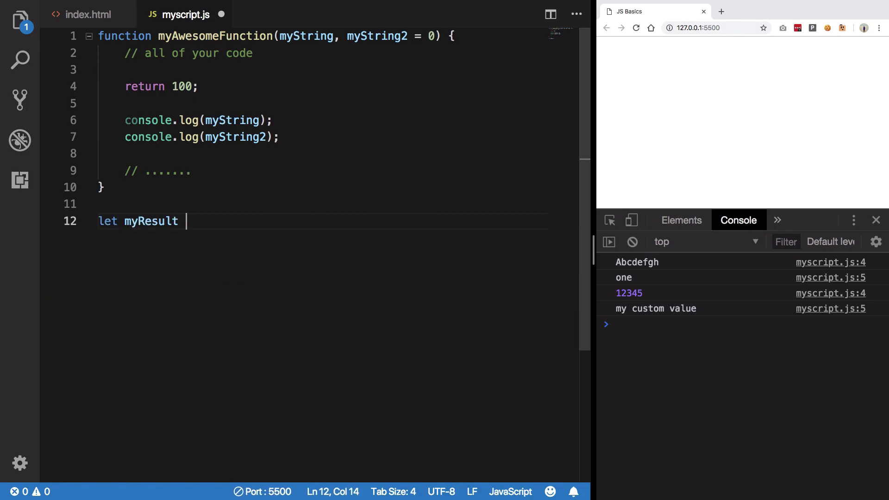
text(= myAwesomeFunction)
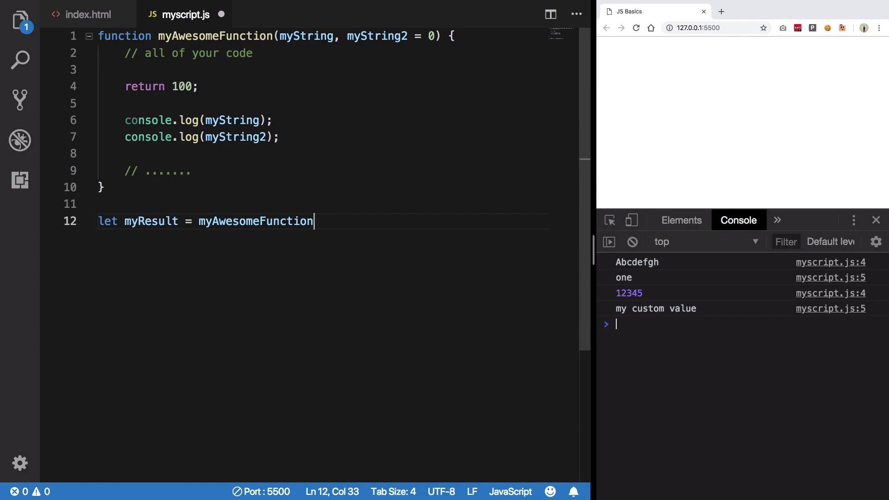
double_click(150, 222)
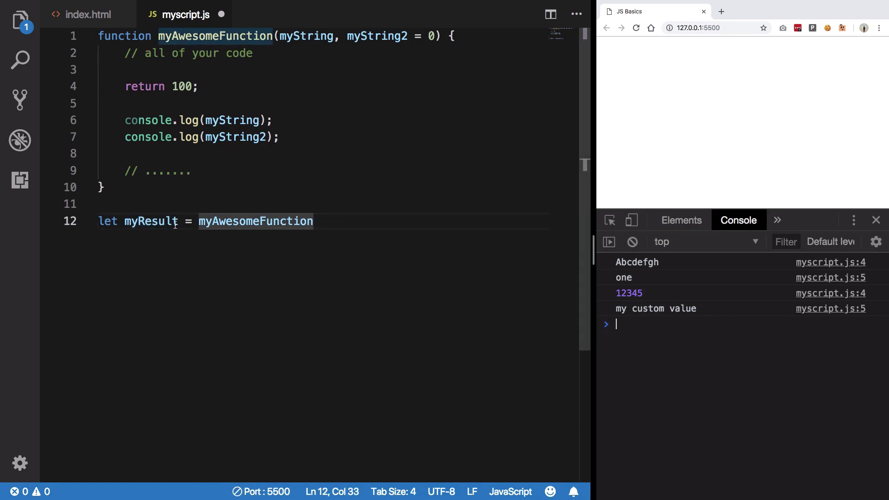
text(())
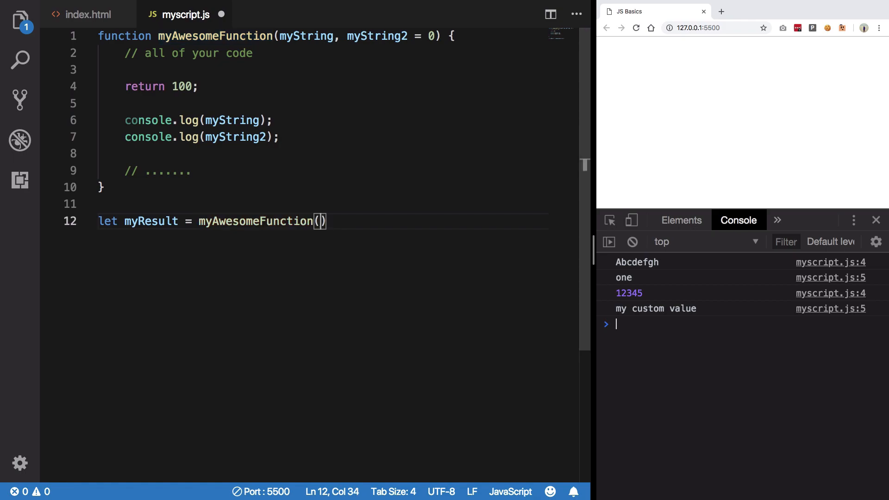
text("a")
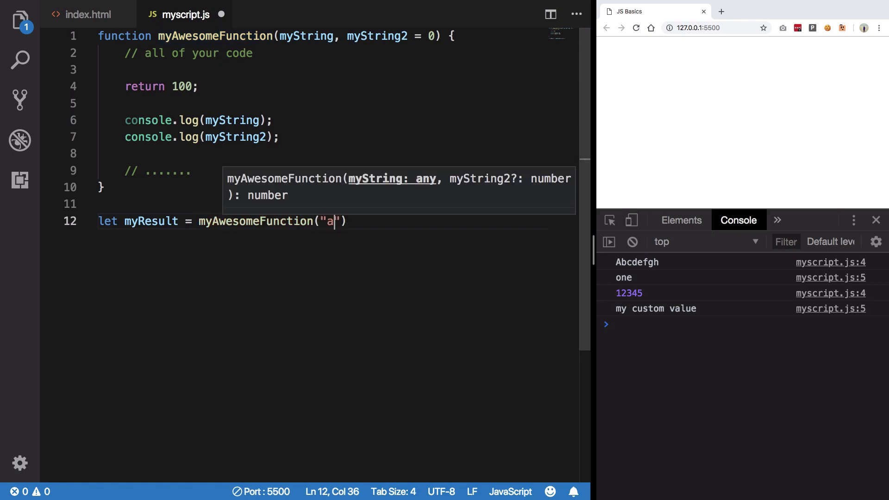
text(bc", "de)
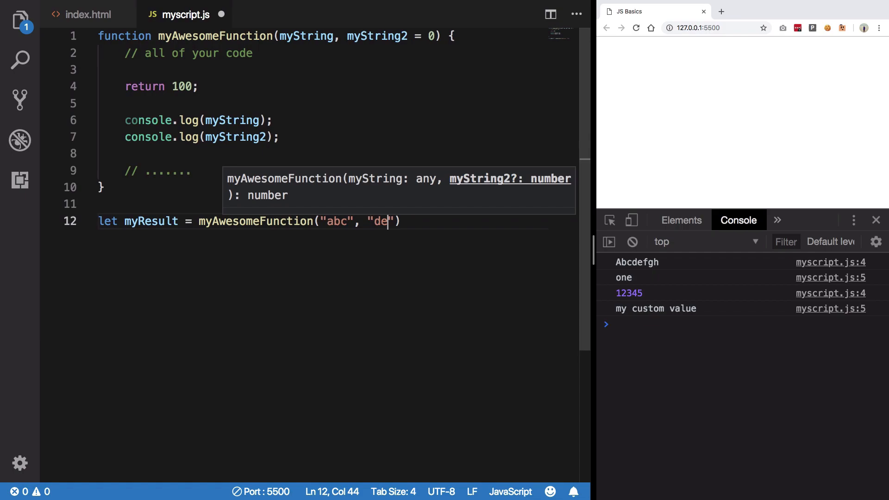
text(f);)
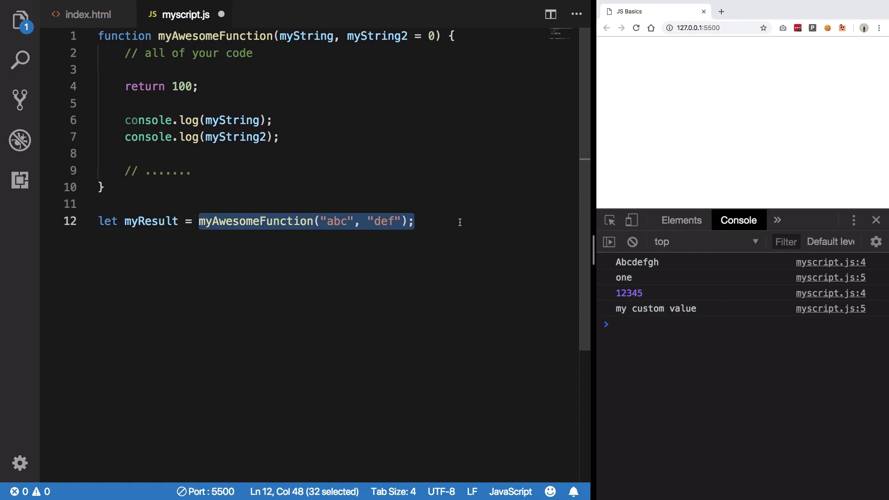
mouse_move(306, 36)
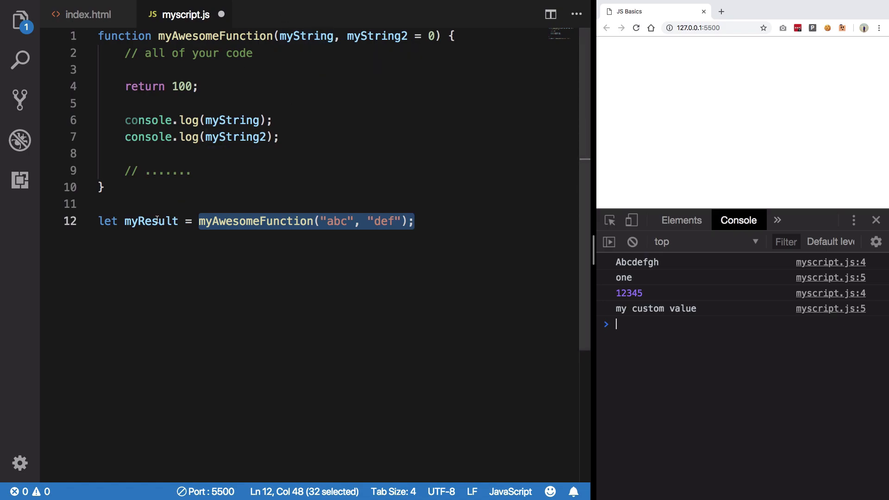
- Add console.log(myResult); as the last line, completing console via IntelliSense
double_click(151, 221)
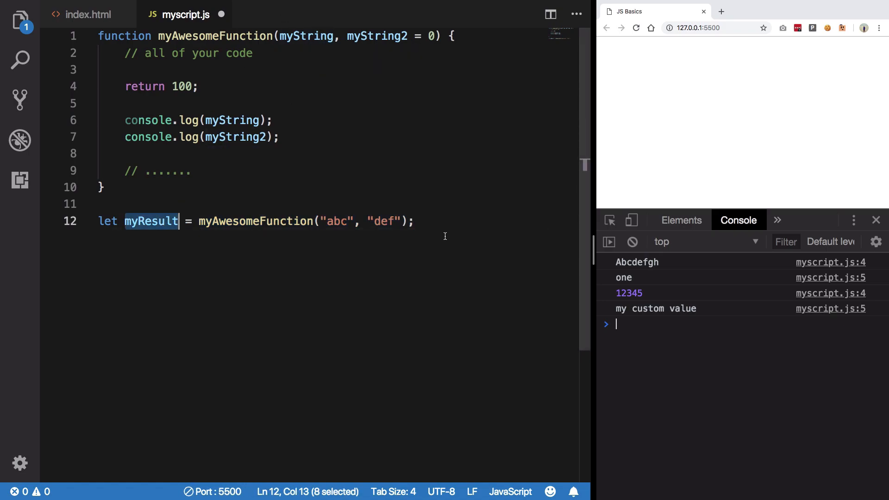
text(cons)
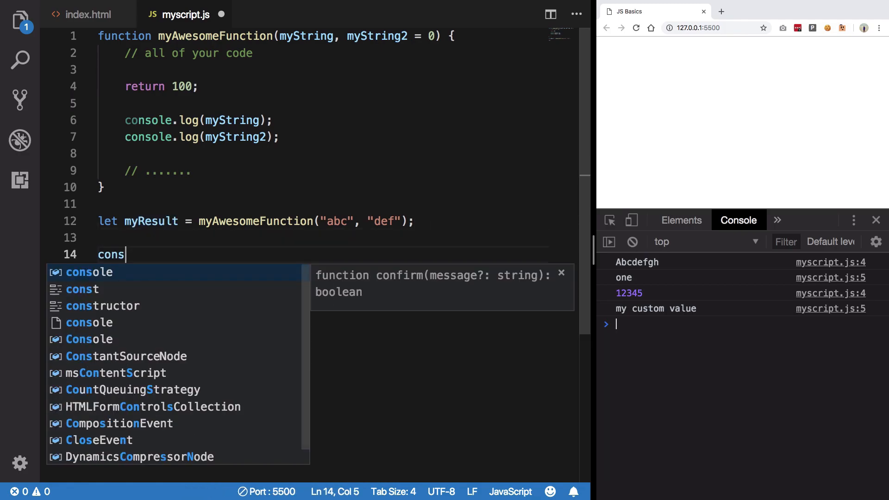
text(ole.log(myResult);)
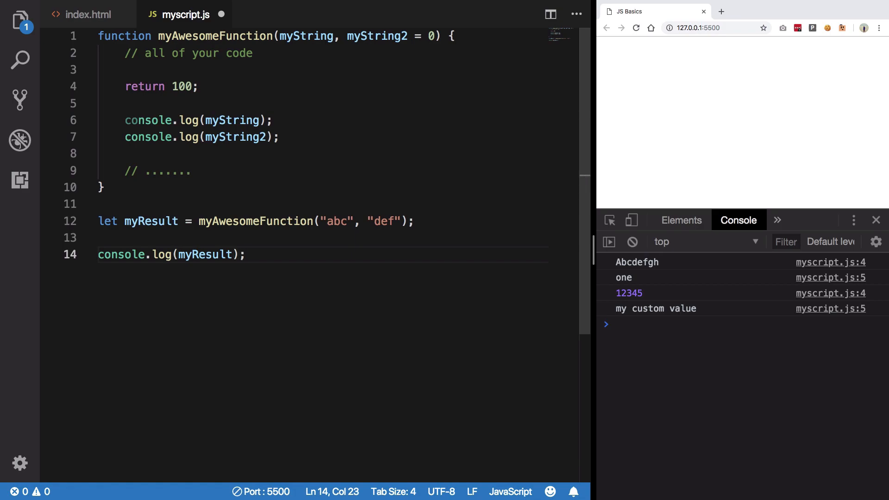
click(631, 242)
text(// )
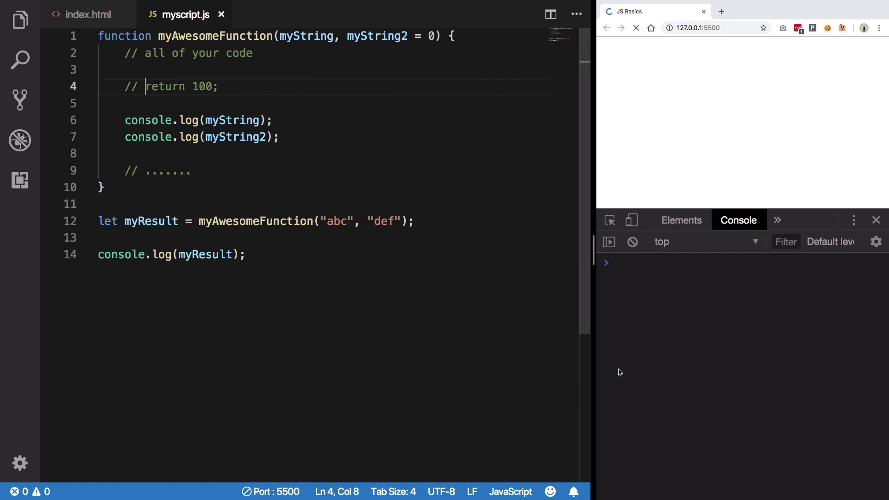
- Reactivate return 100 ahead of the console.log calls, save, and delete the return undefined line
click(635, 28)
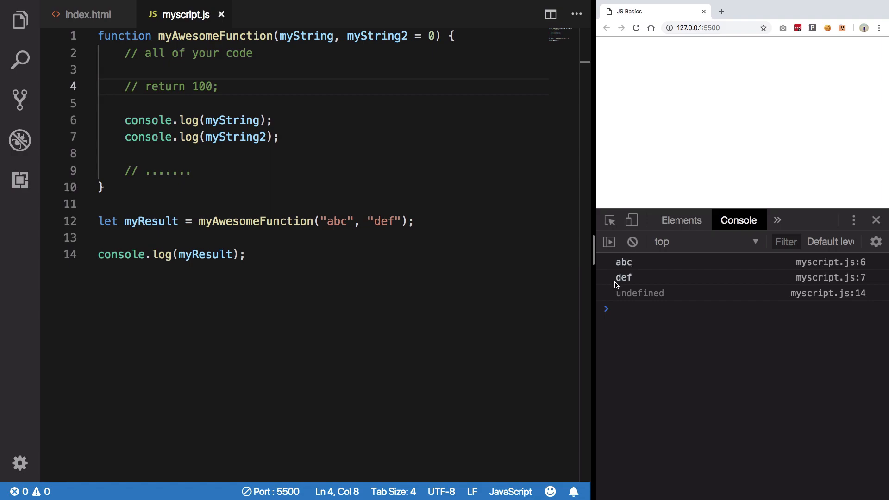
mouse_move(670, 304)
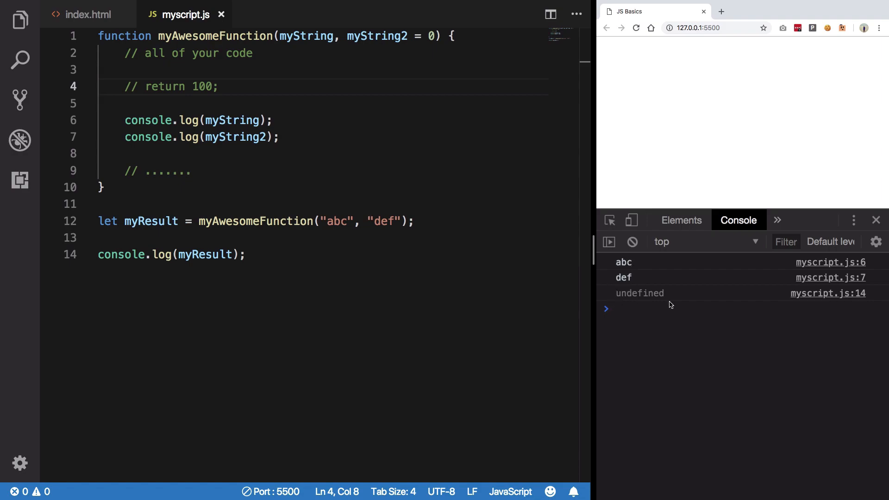
mouse_move(640, 301)
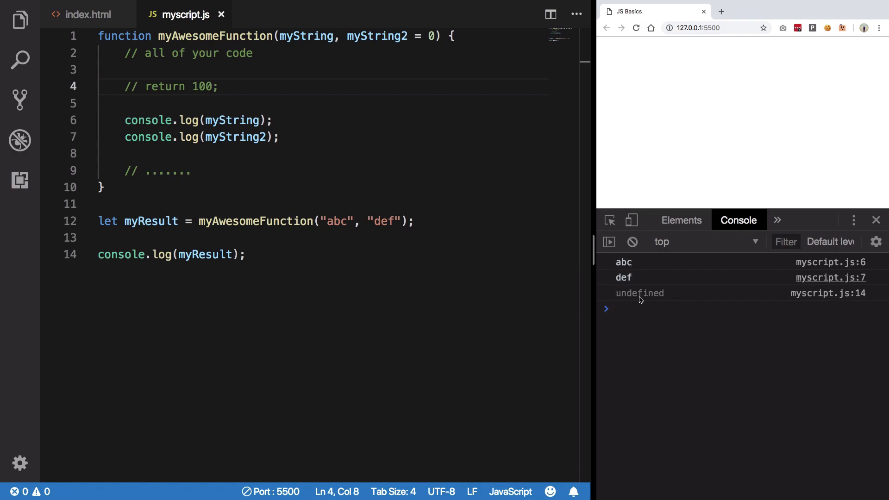
double_click(255, 221)
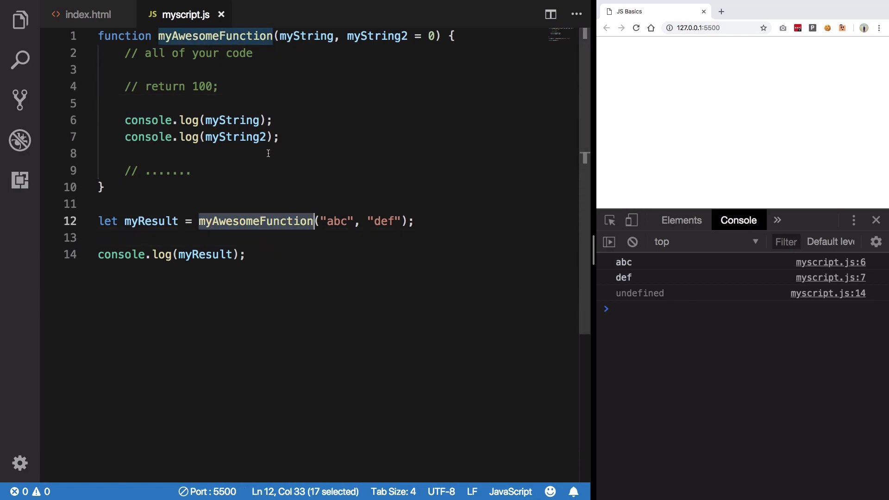
text(return undefined;)
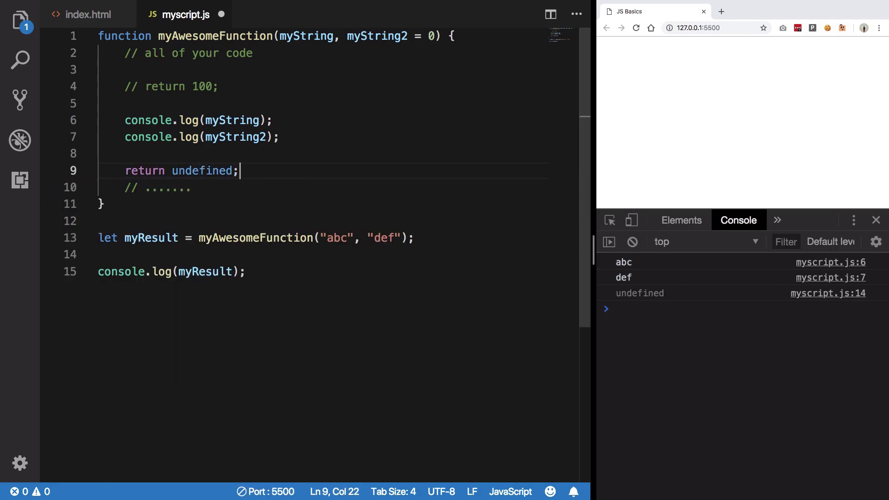
key(ctrl+s)
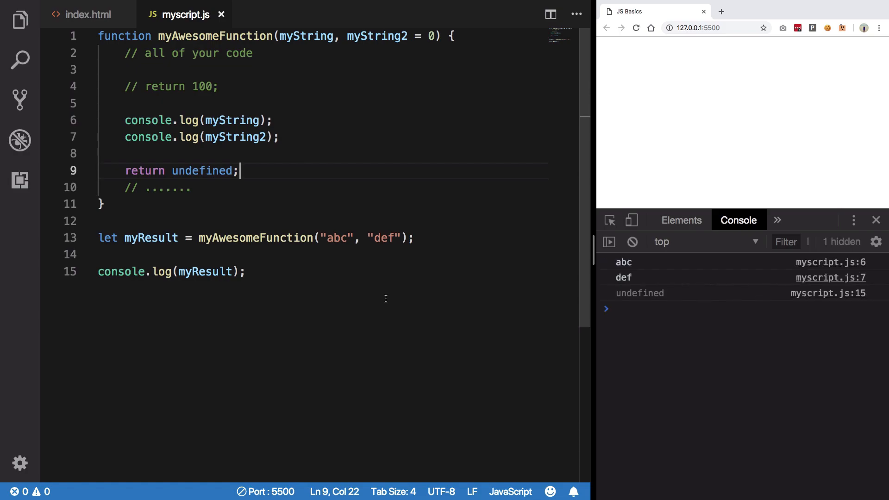
mouse_move(273, 214)
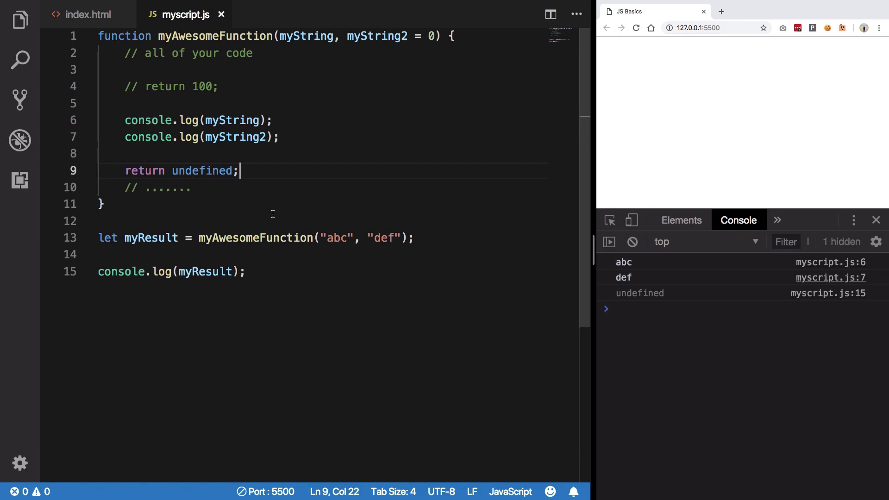
key(Ctrl+Shift+k)
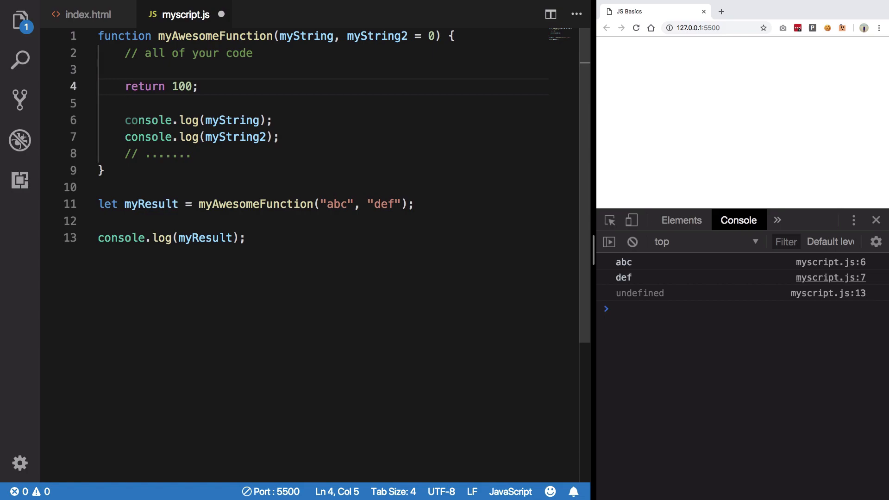
- Try returning "string" then true, saving each run, then erase the return value
double_click(183, 86)
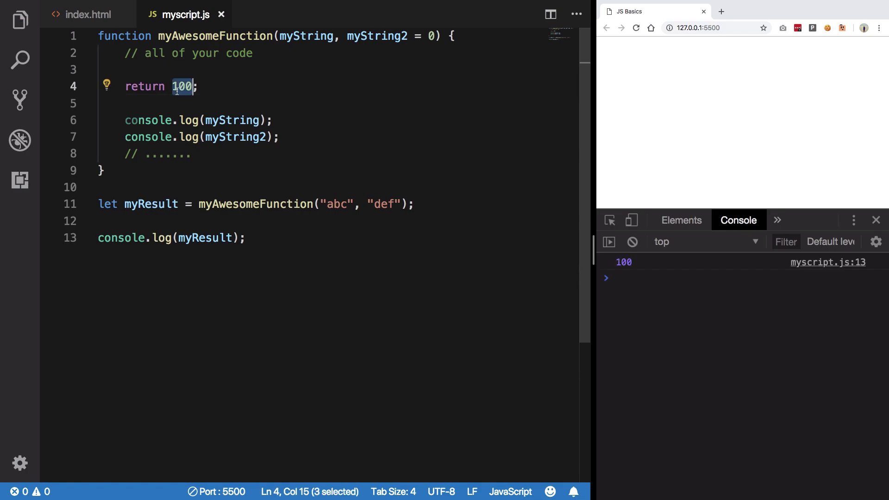
text("string")
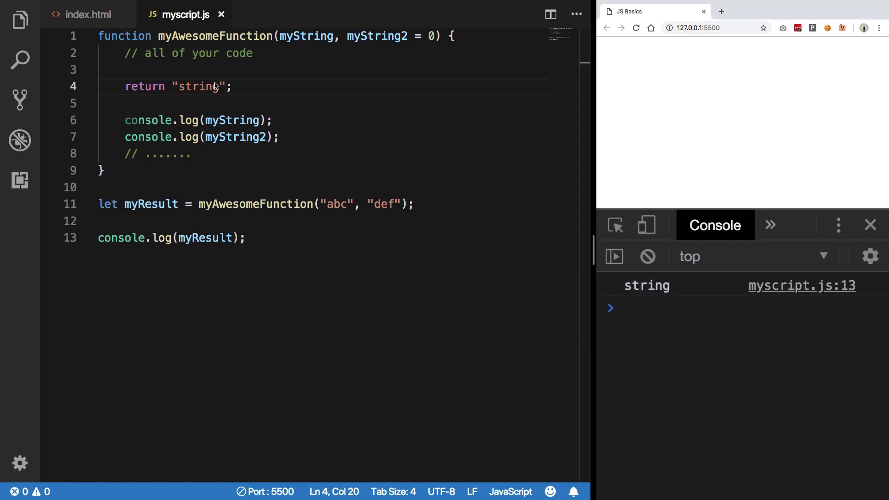
text(trye)
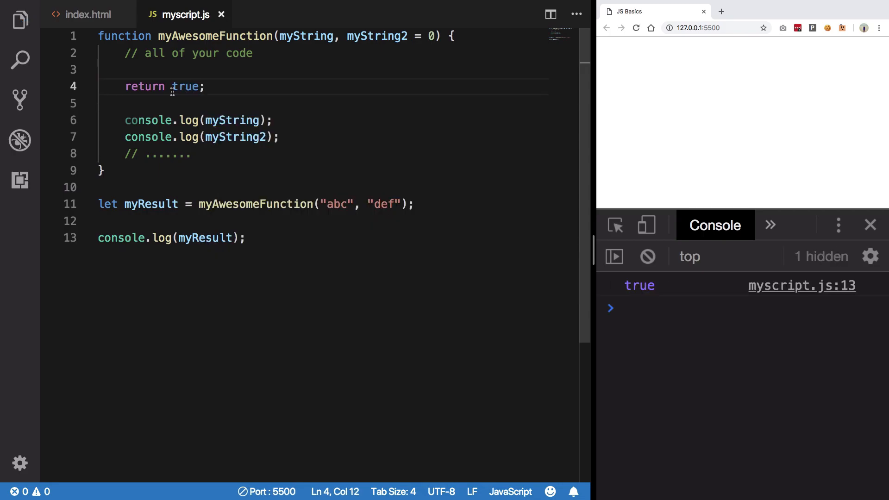
key(Backspace)
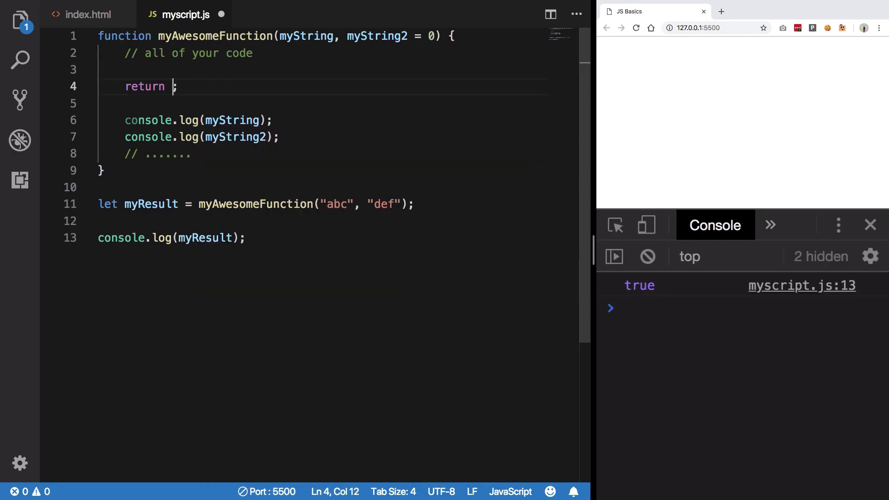
- Return the object { key: "value" }, check it logged in the console, then select the literal for replacement
text({ key: })
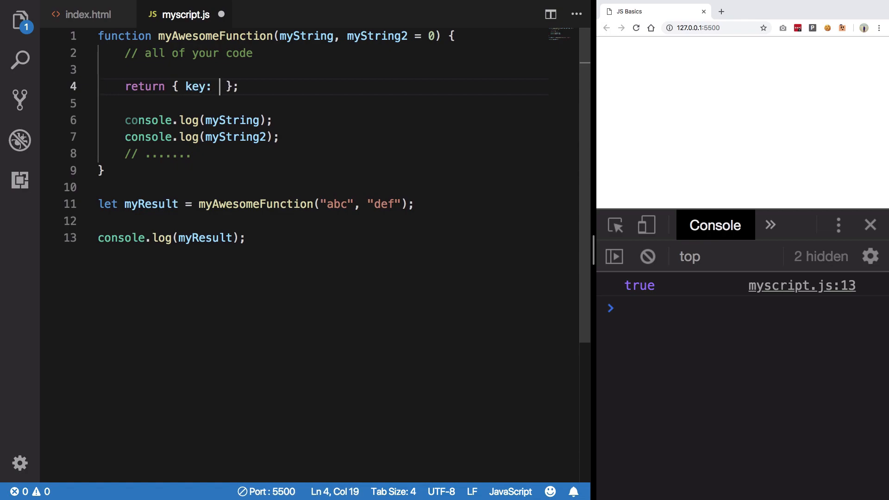
text("value")
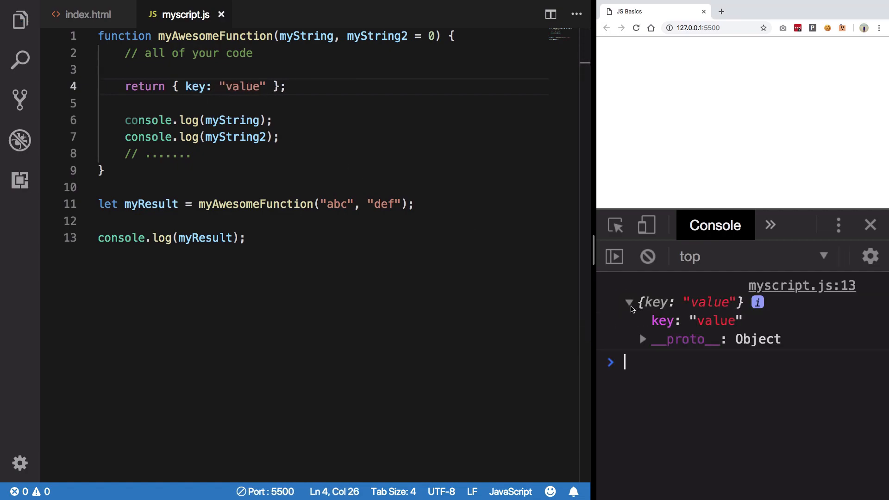
mouse_move(714, 340)
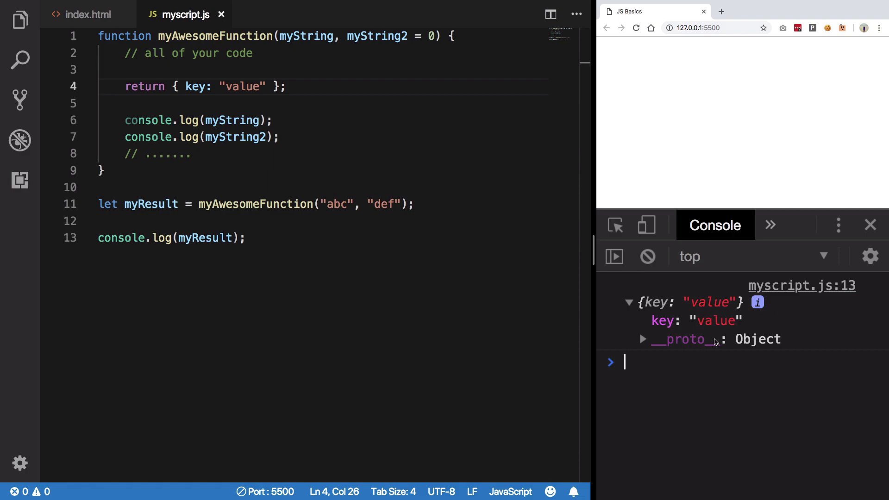
mouse_move(663, 363)
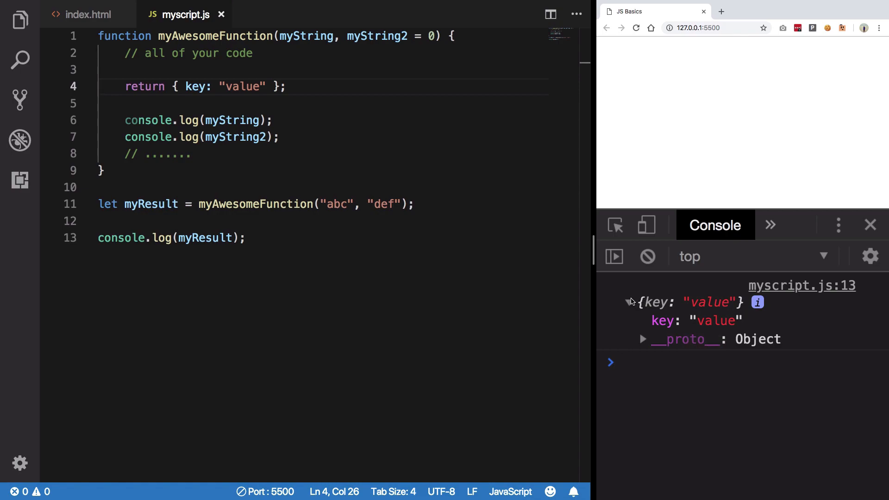
click(627, 302)
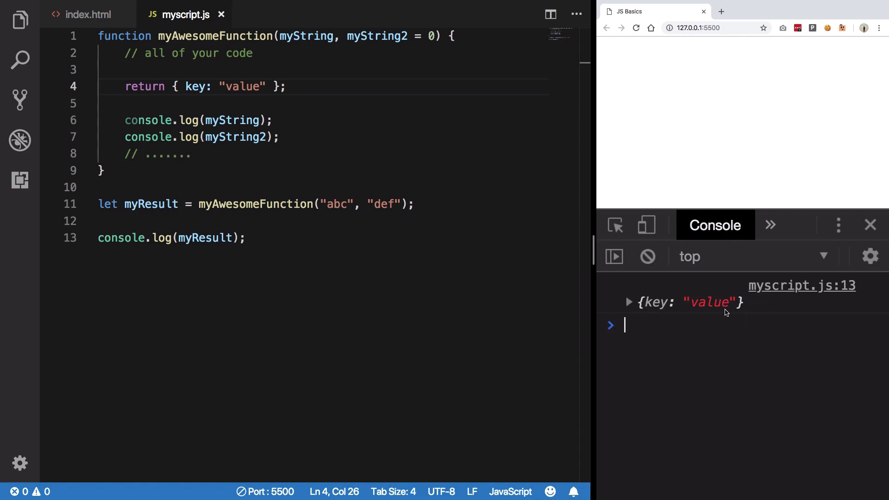
click(277, 86)
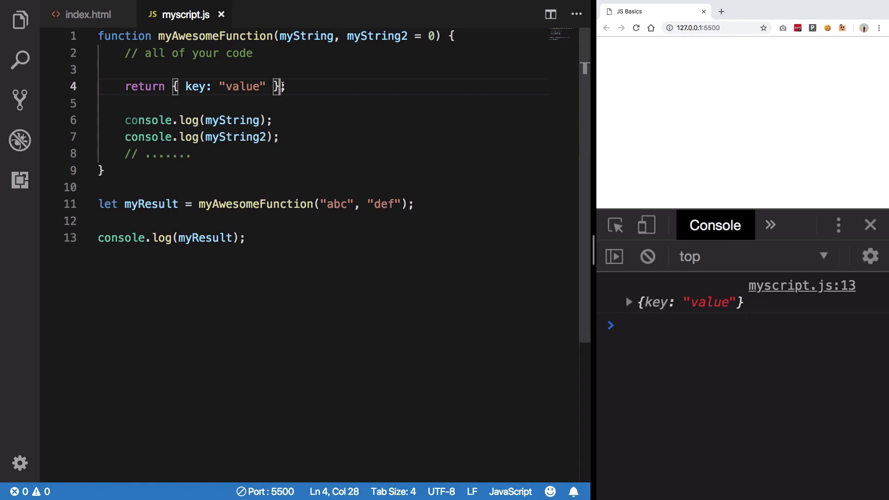
drag(276, 86, 176, 87)
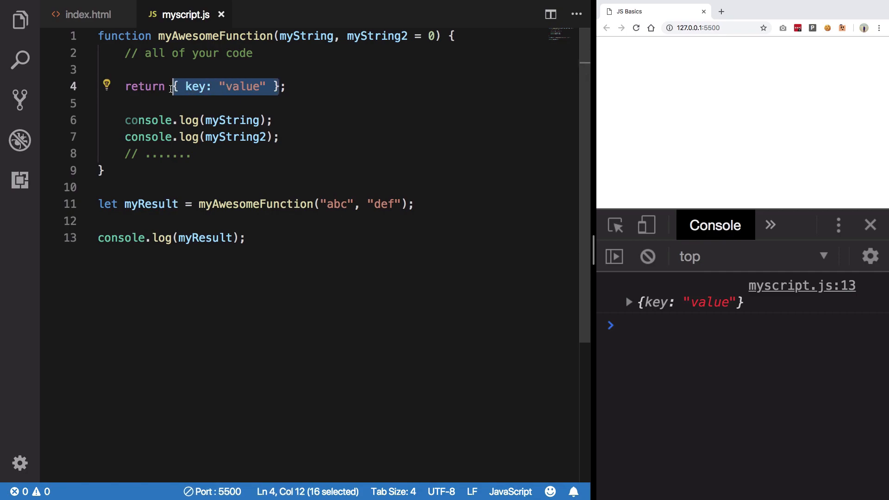
- Return an anonymous function that logs "hey i'm a function!" and save so the console prints its source
text(function();)
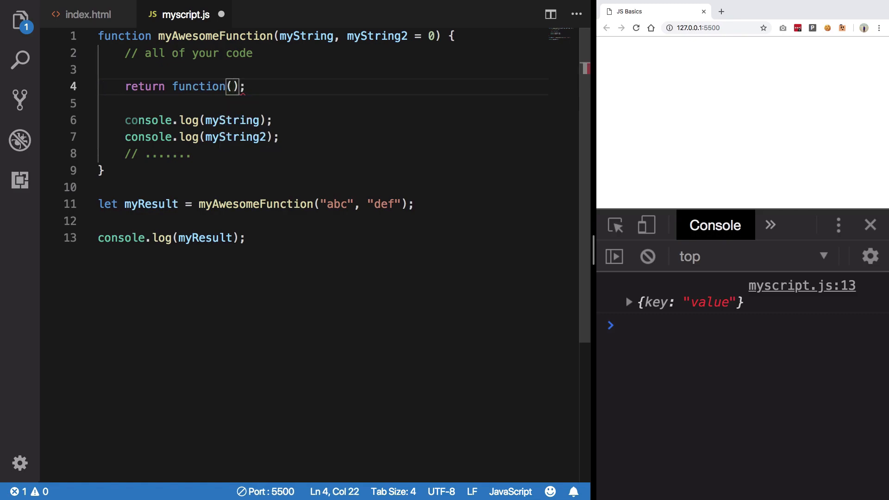
text({)
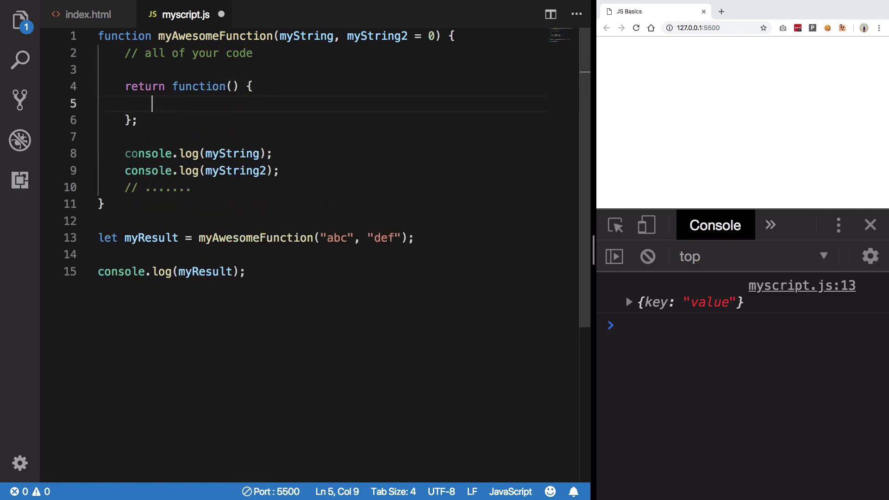
mouse_move(186, 123)
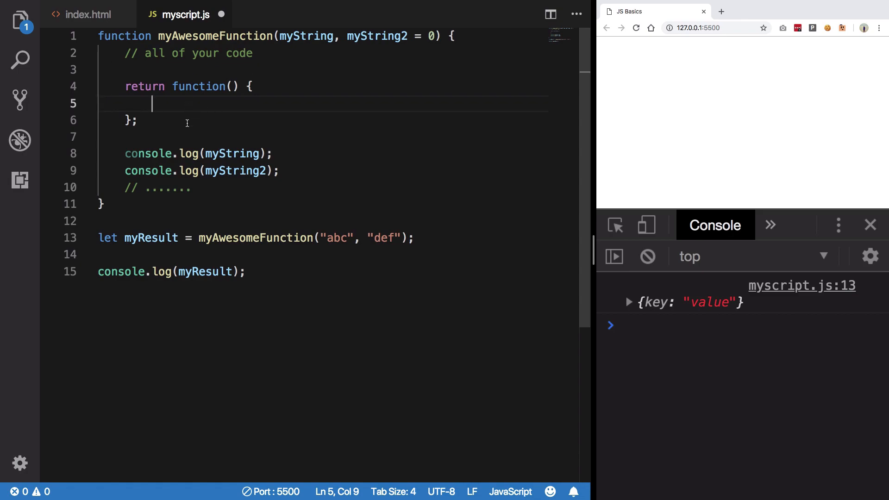
mouse_move(223, 125)
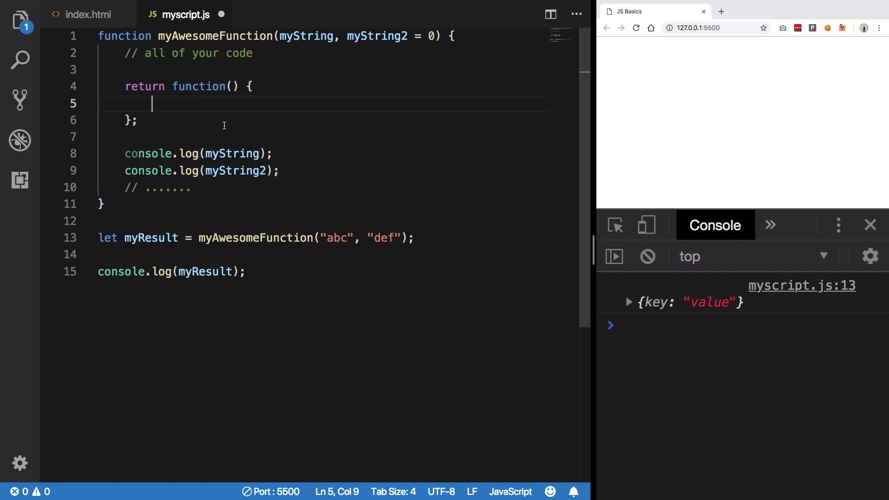
mouse_move(146, 103)
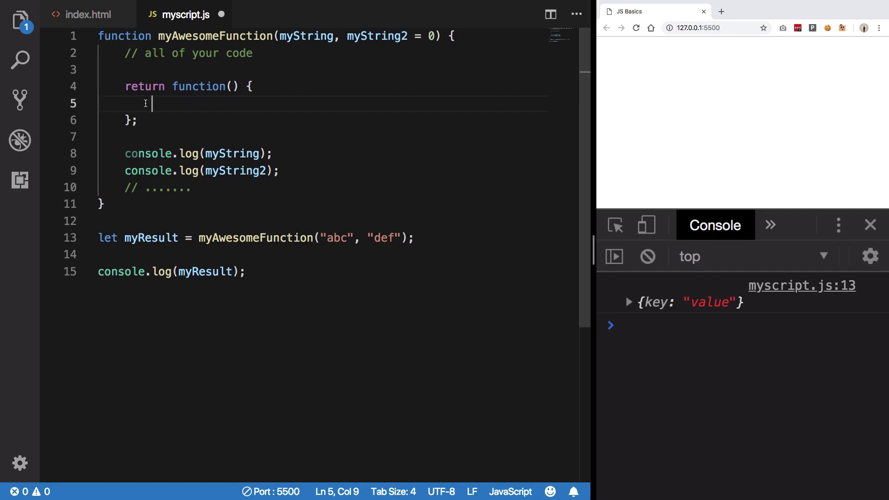
text(console.)
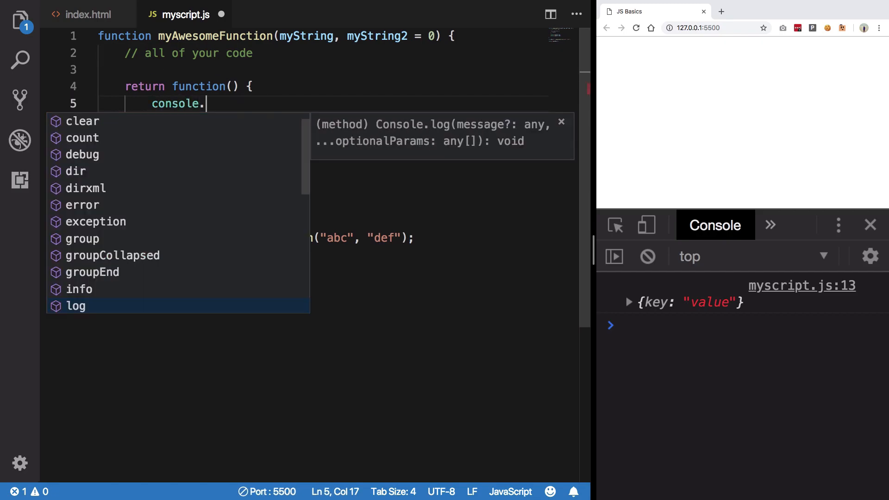
text(log("hey i'm)
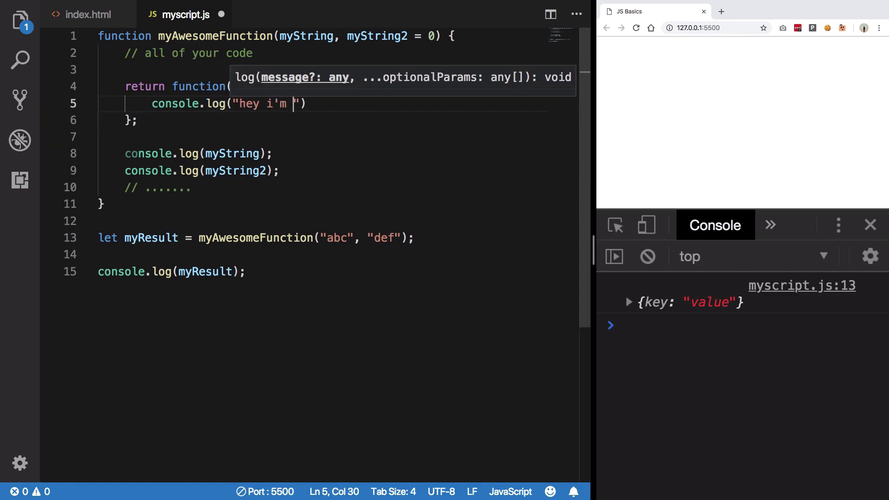
text(a function!)
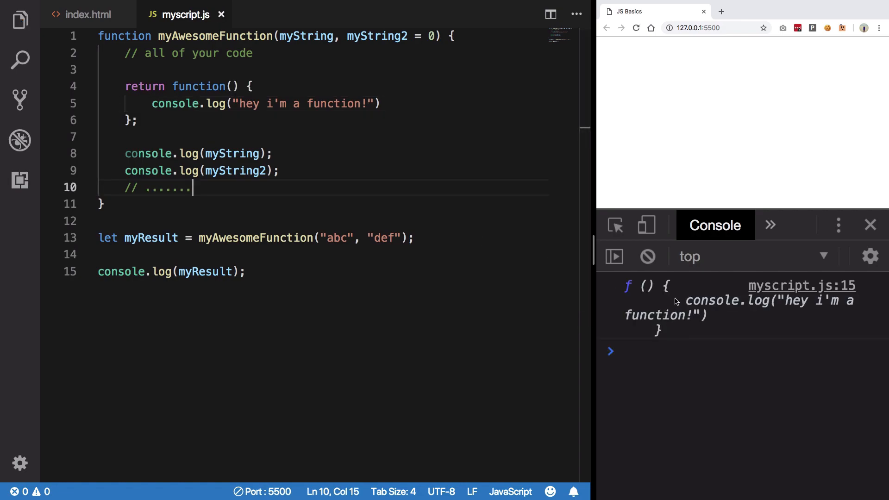
mouse_move(248, 299)
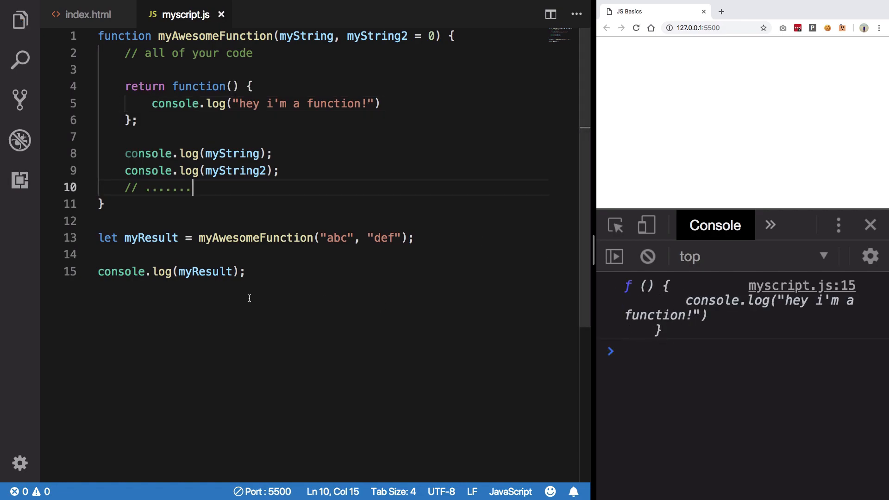
double_click(206, 271)
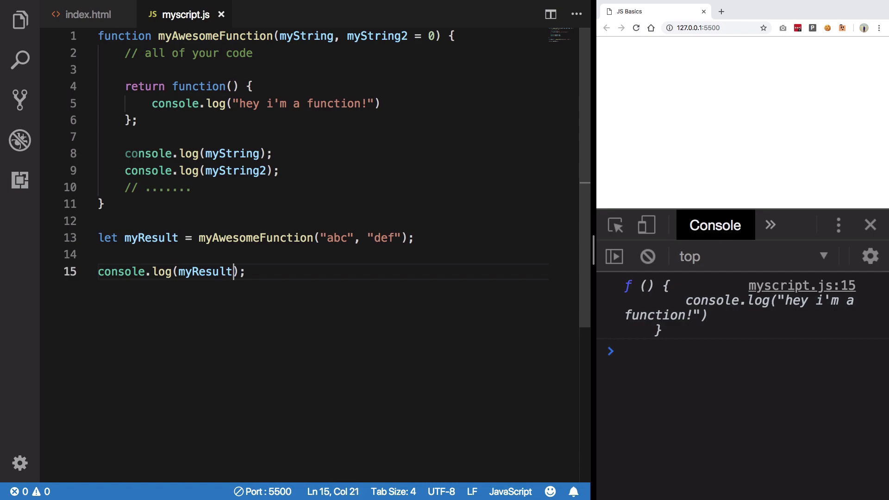
- Call myResult() in the last log so the console shows "hey i'm a function!" then undefined
text(())
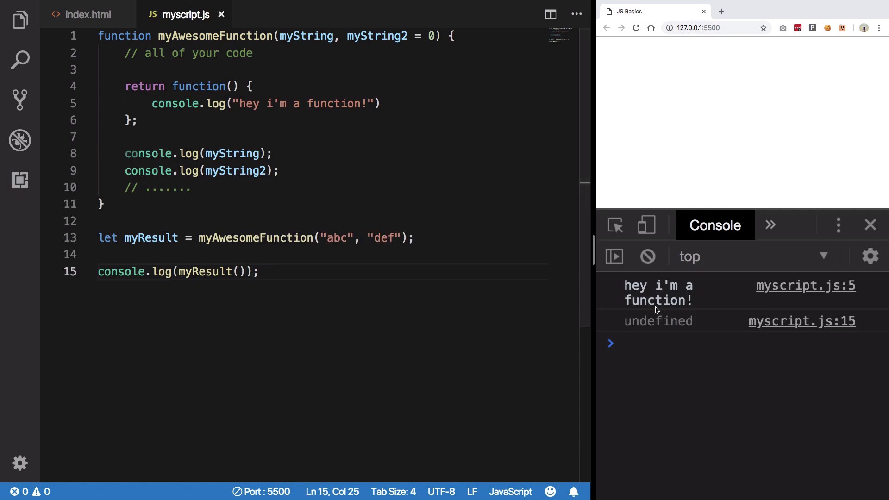
click(216, 103)
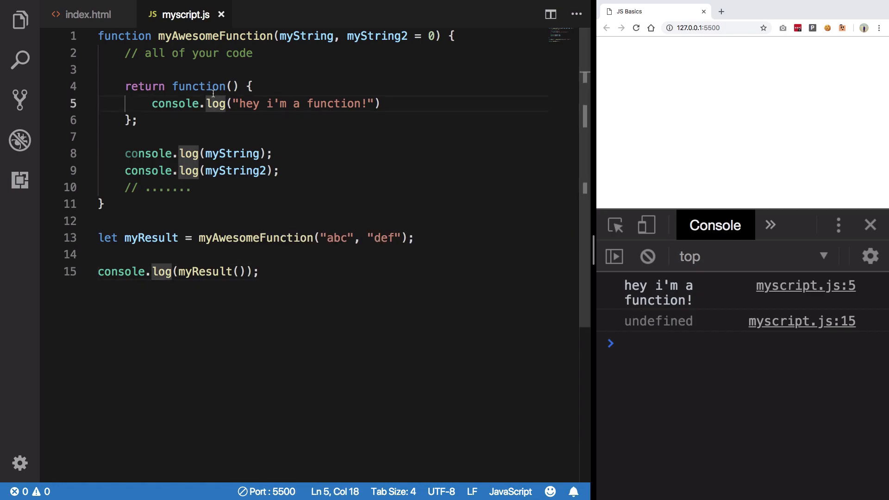
click(241, 103)
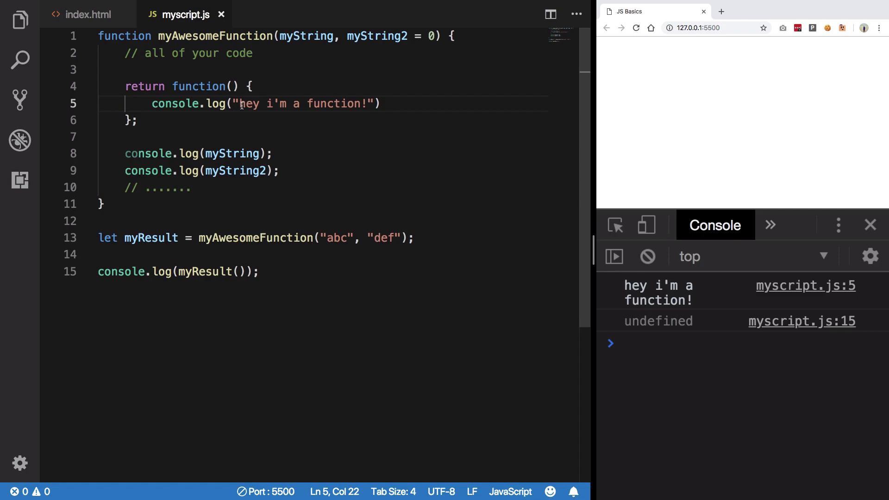
- Replace the returned anonymous function with 100 again
drag(170, 87, 137, 121)
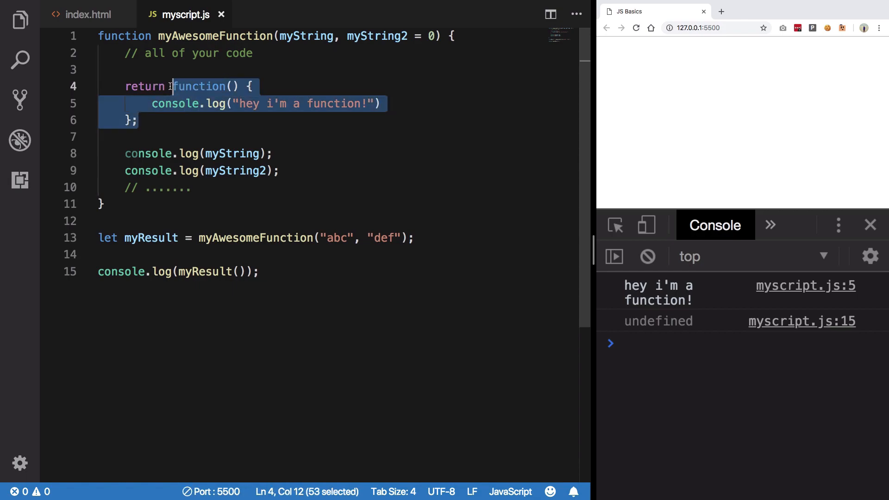
text(100;)
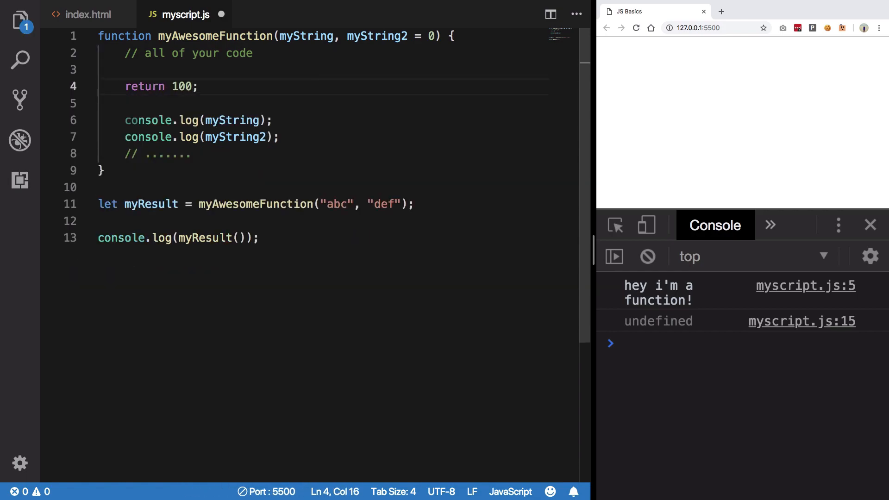